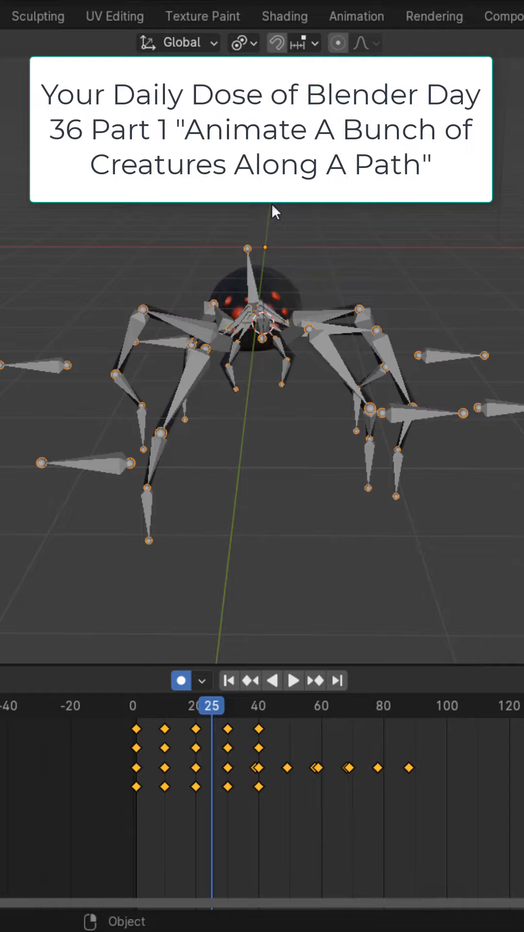
Show the editor type list for the lower area
{"action": "left_click", "coordinate": [181, 681]}
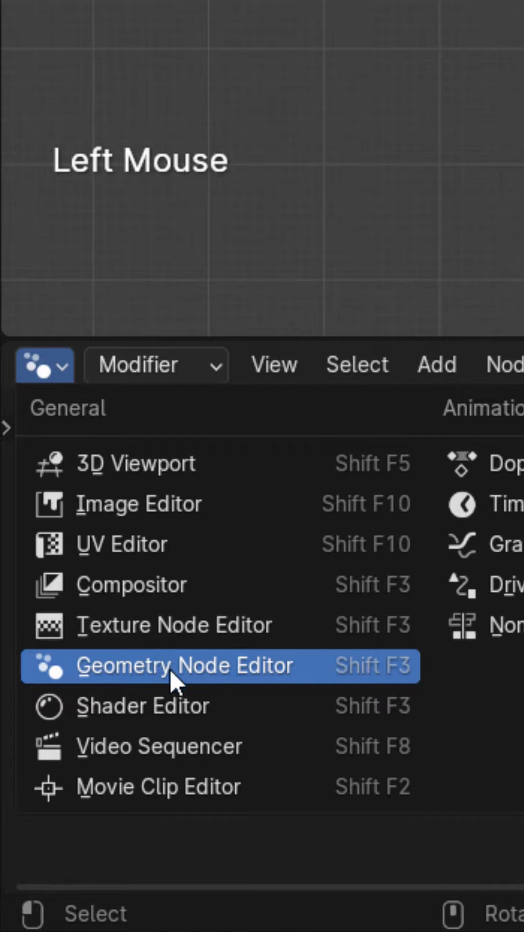
Switch the lower area to the Geometry Node Editor and set Curve to Points to Length mode
{"action": "left_click", "coordinate": [179, 666]}
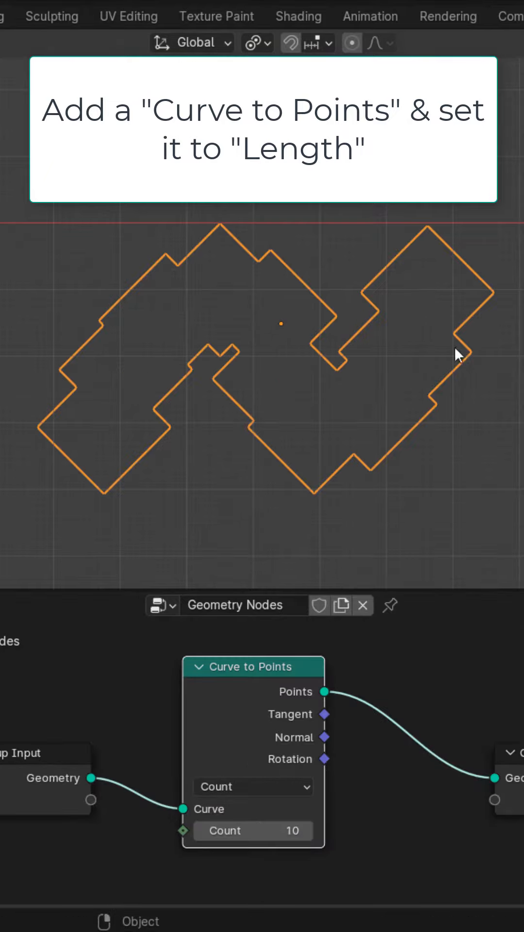
{"action": "left_click", "coordinate": [252, 786]}
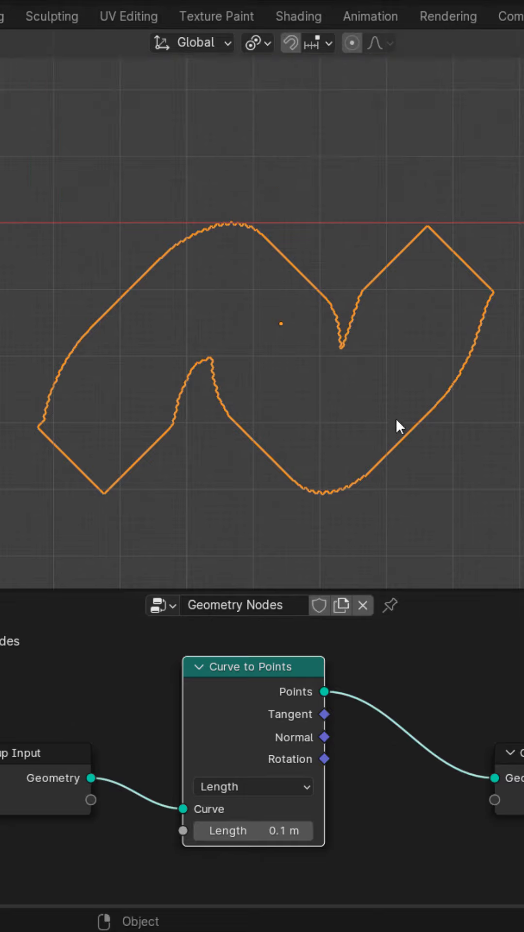
{"action": "mouse_move", "coordinate": [264, 349]}
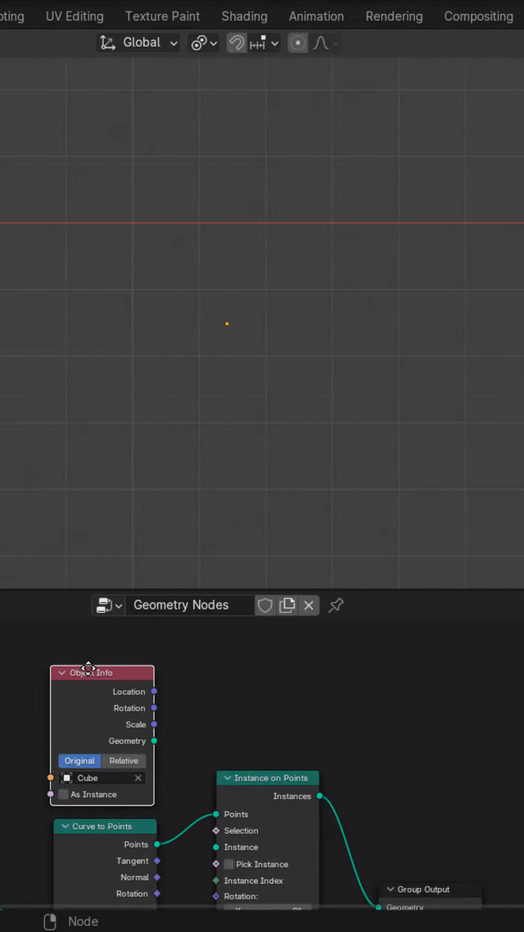
Place the Object Info node above Curve to Points
{"action": "left_click_drag", "start_coordinate": [155, 740], "coordinate": [212, 846]}
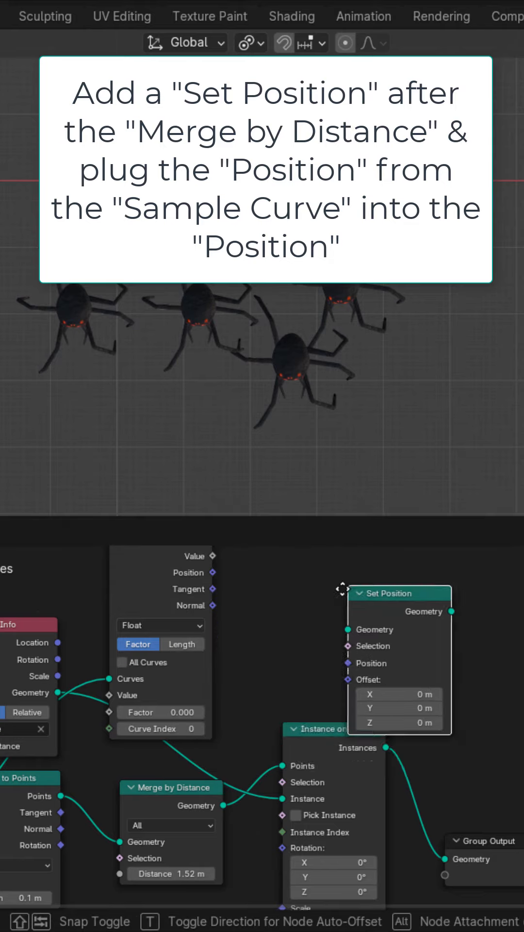
Insert Set Position after Merge by Distance and feed it the Sample Curve Position
{"action": "left_click_drag", "start_coordinate": [399, 592], "coordinate": [333, 730]}
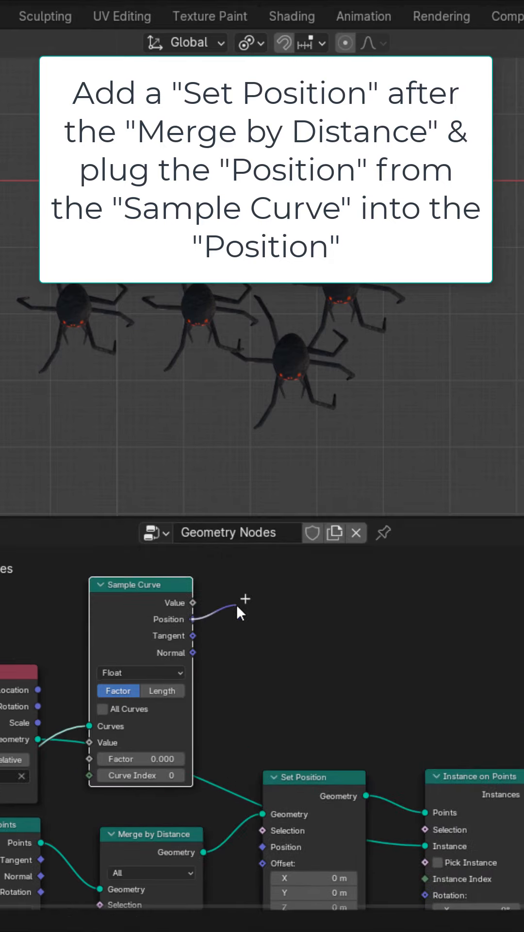
{"action": "left_click_drag", "start_coordinate": [193, 619], "coordinate": [261, 846]}
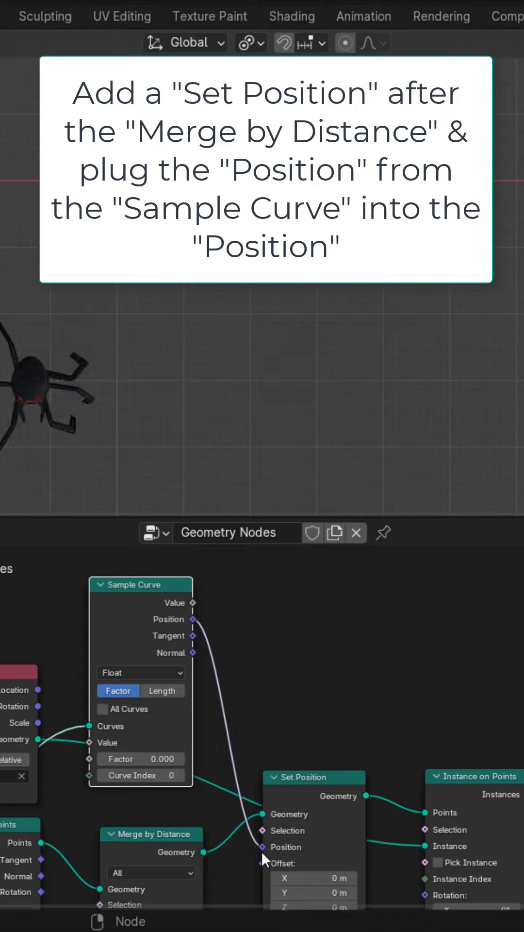